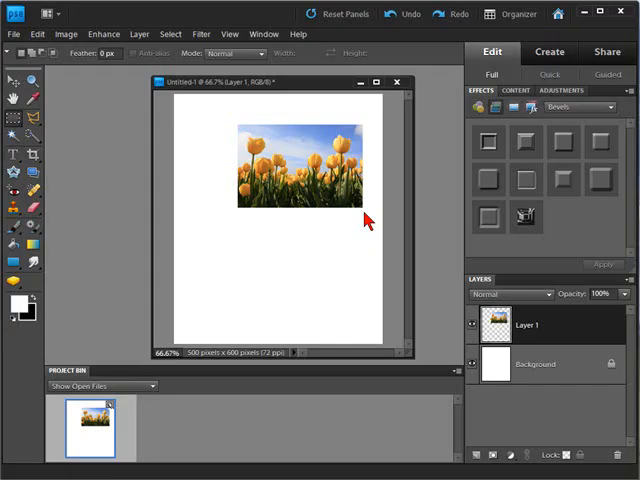
mouse_move(398, 196)
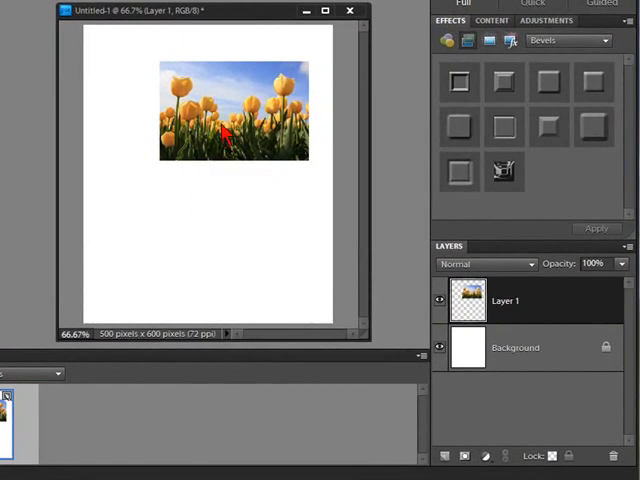
mouse_move(550, 328)
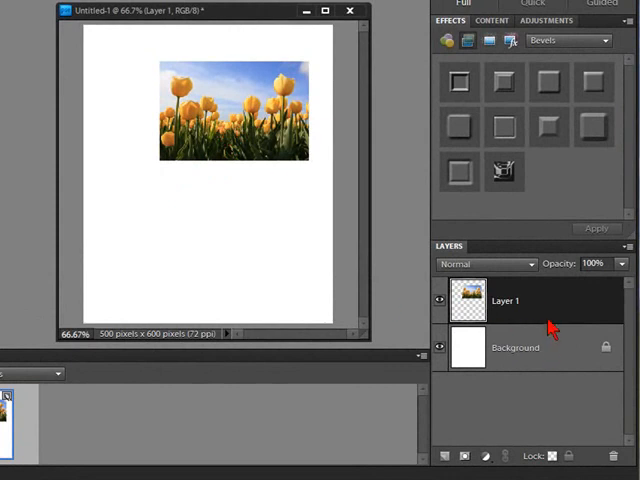
mouse_move(544, 304)
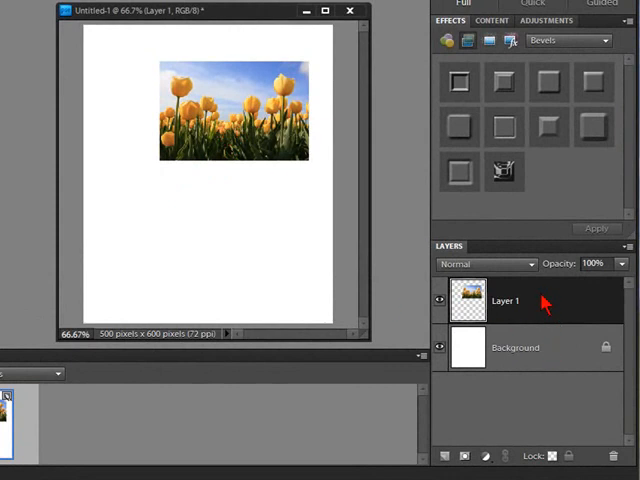
mouse_move(540, 308)
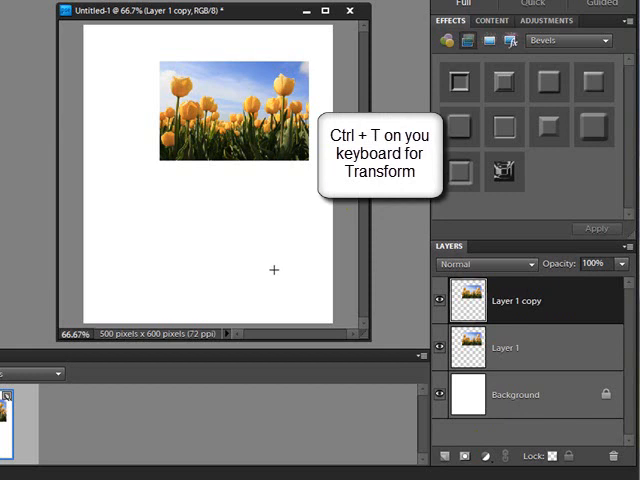
Flip the duplicated tulip layer vertically and confirm it positioned directly beneath the original.
key(ctrl+t)
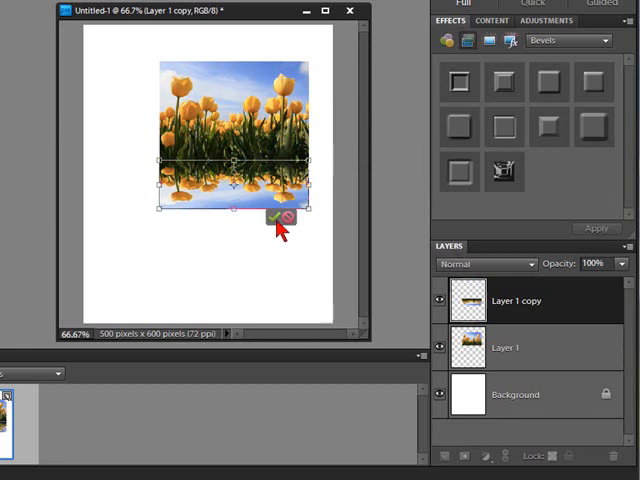
click(272, 220)
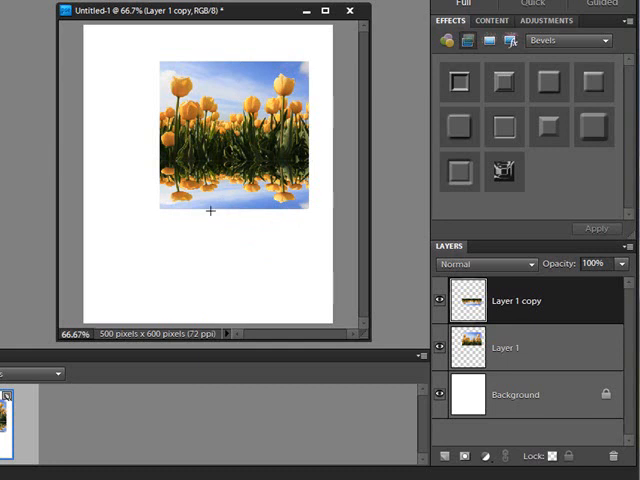
mouse_move(216, 188)
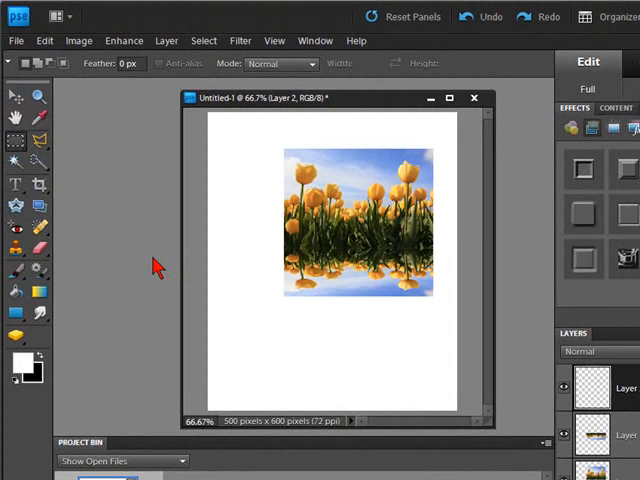
Choose the Foreground to Transparent preset for the Gradient tool in the Gradient Editor.
click(18, 292)
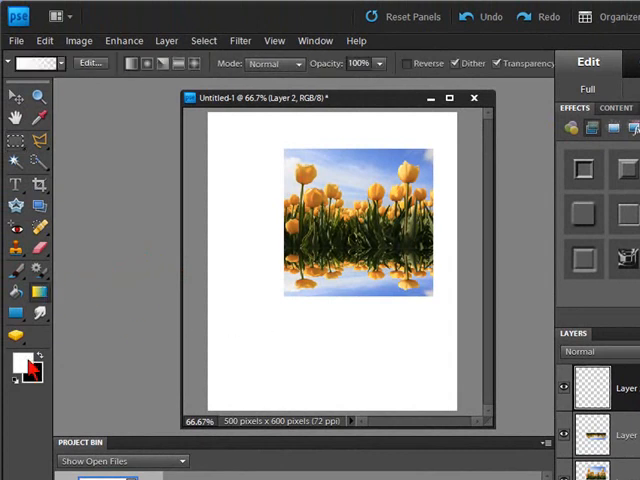
click(30, 64)
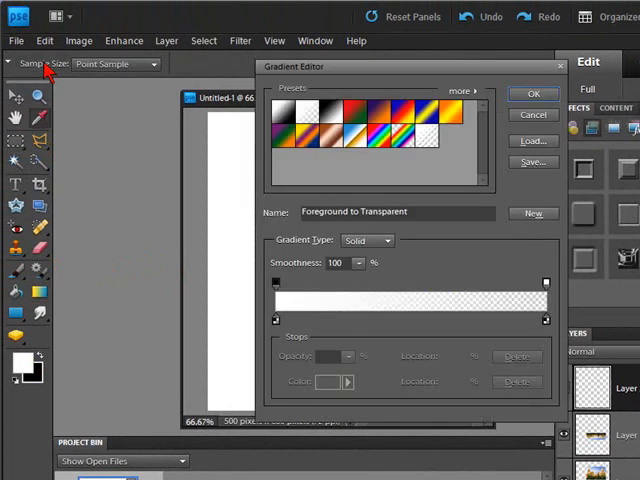
mouse_move(48, 68)
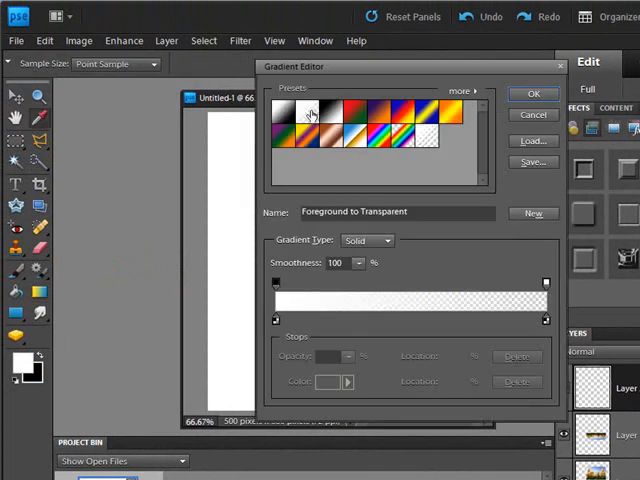
click(532, 92)
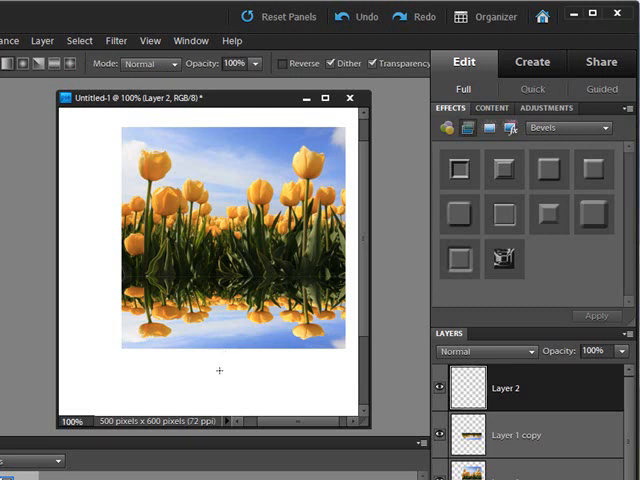
mouse_move(224, 358)
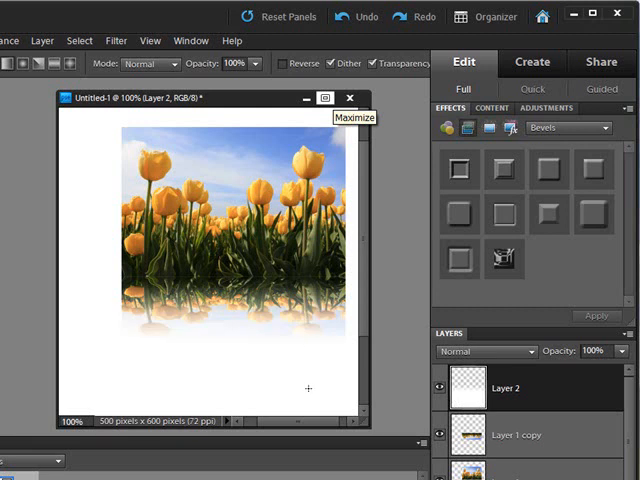
mouse_move(292, 358)
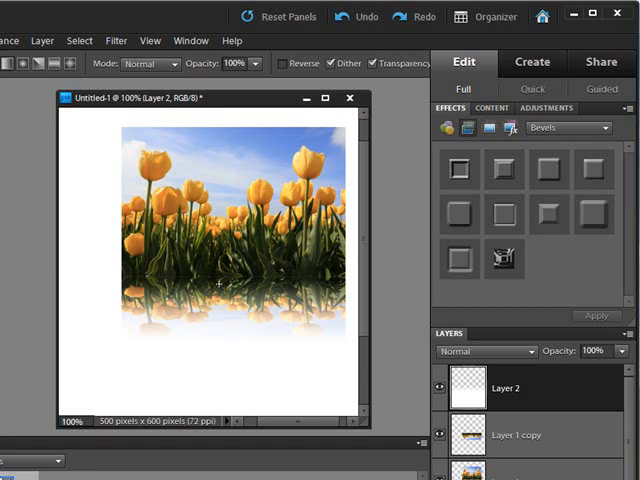
mouse_move(148, 40)
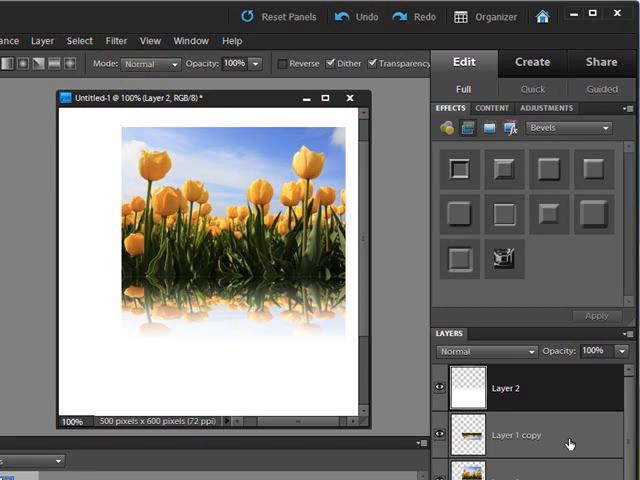
Apply a small-radius Gaussian Blur to the 'Layer 1 copy' reflection to soften the mirrored tulips.
click(518, 436)
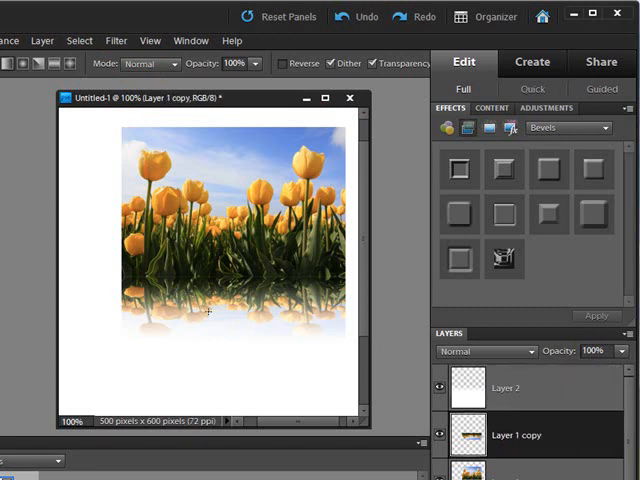
mouse_move(388, 364)
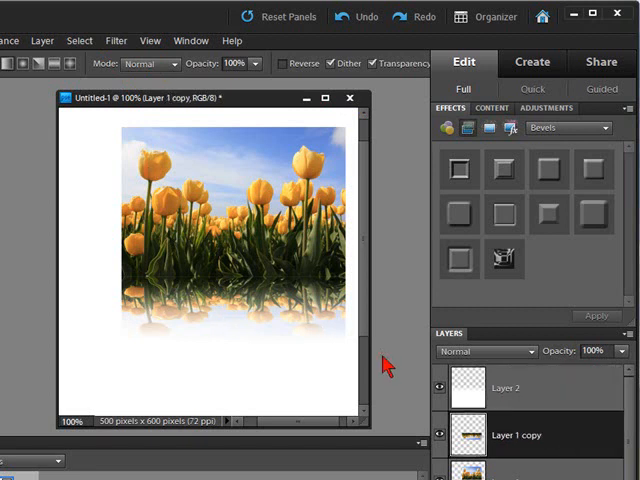
click(116, 40)
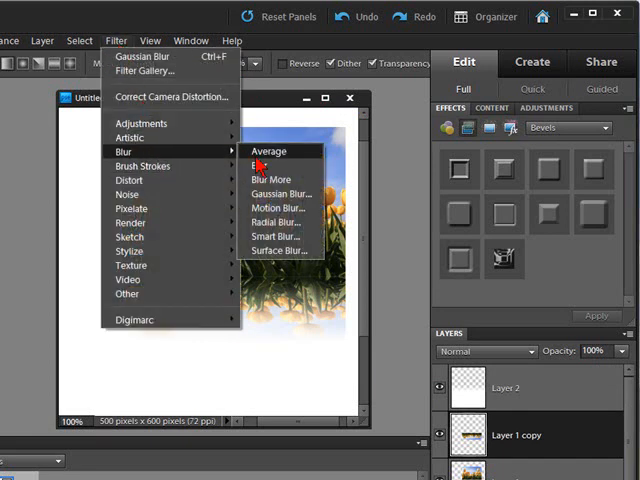
click(280, 192)
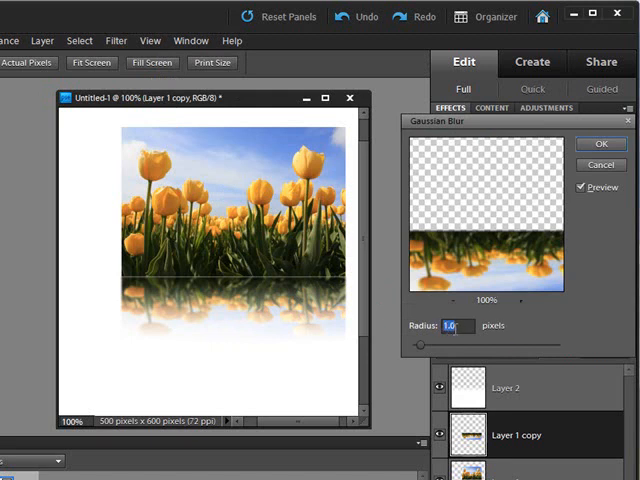
click(600, 144)
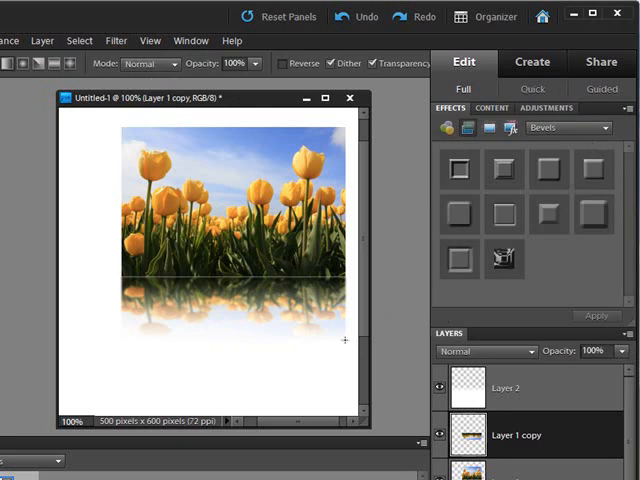
mouse_move(72, 304)
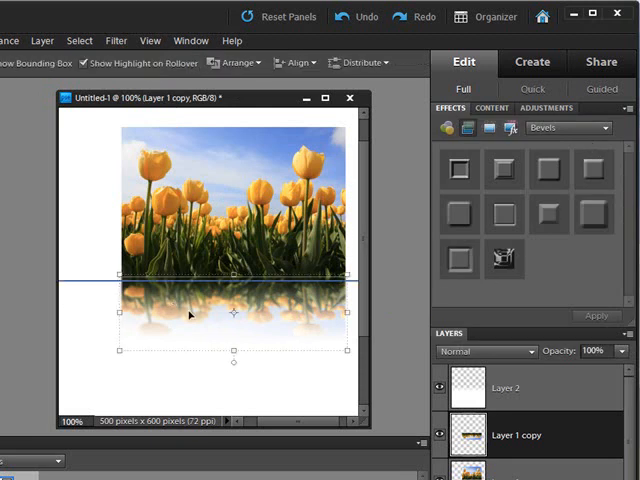
click(520, 388)
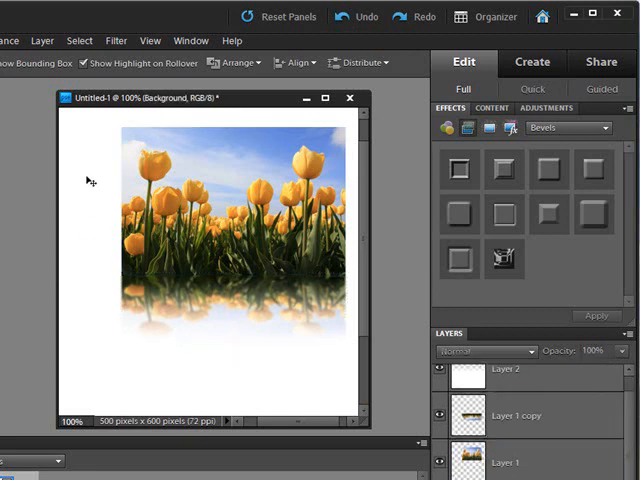
mouse_move(88, 180)
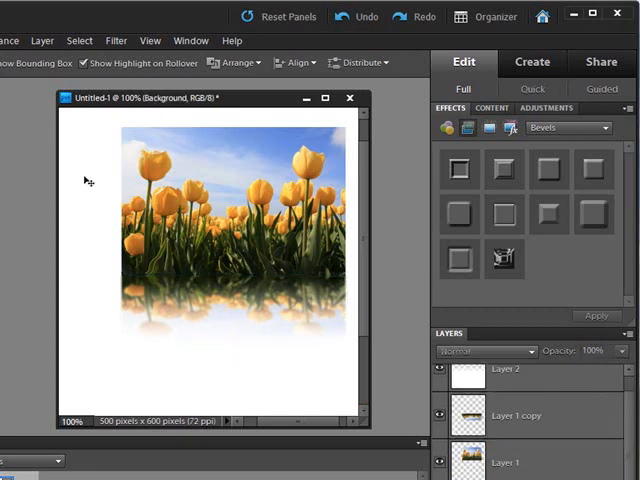